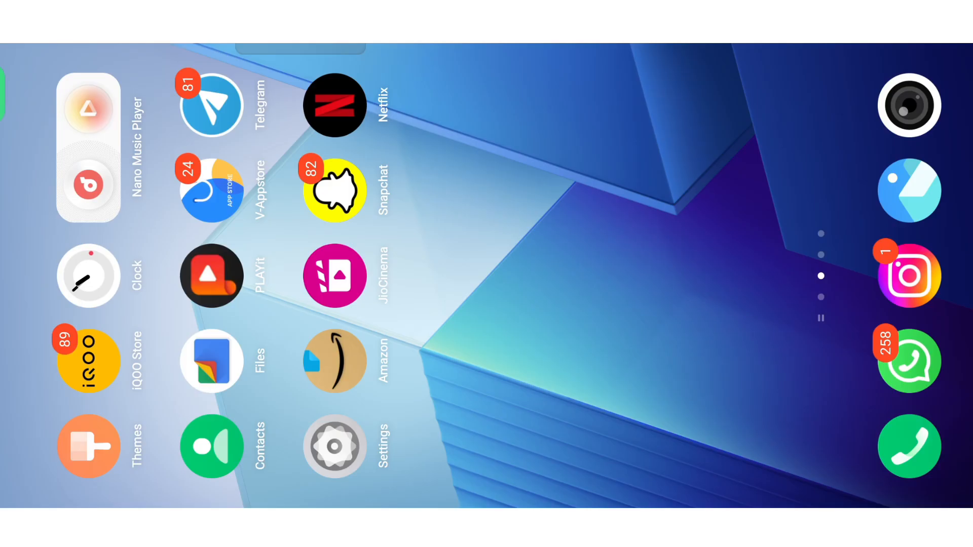
Launch Alight Motion from the editing-apps page of the Android home screen
scroll(right, 3)
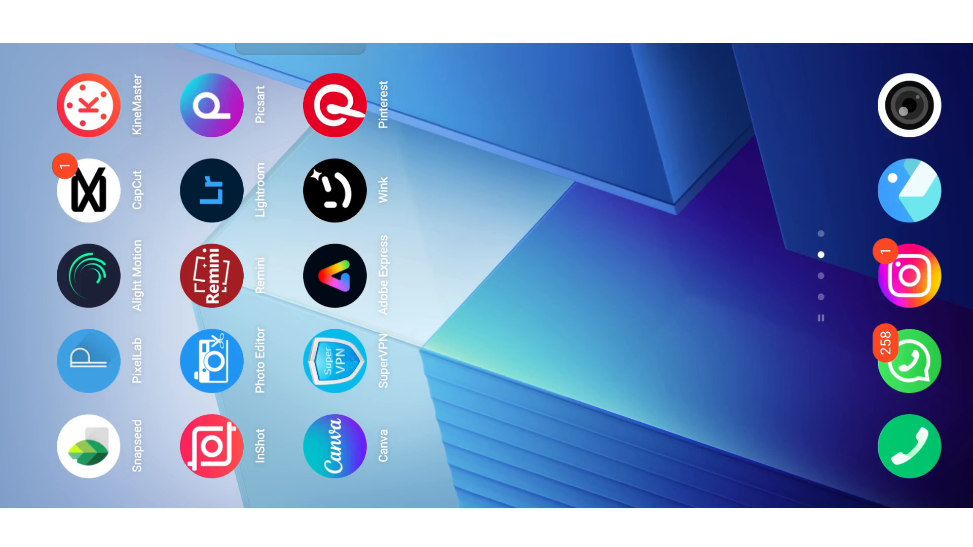
click(88, 276)
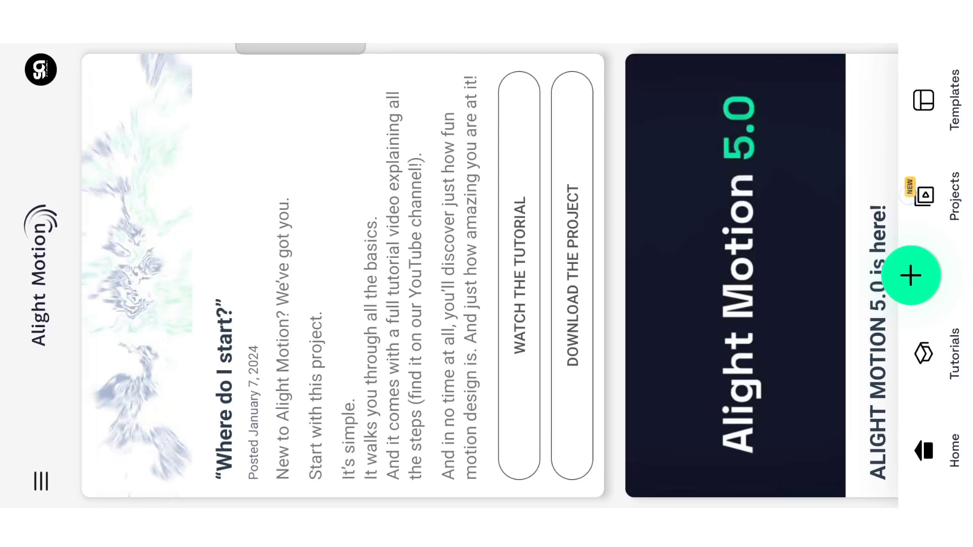
Open the saved projects list to reach the imported template project
click(949, 207)
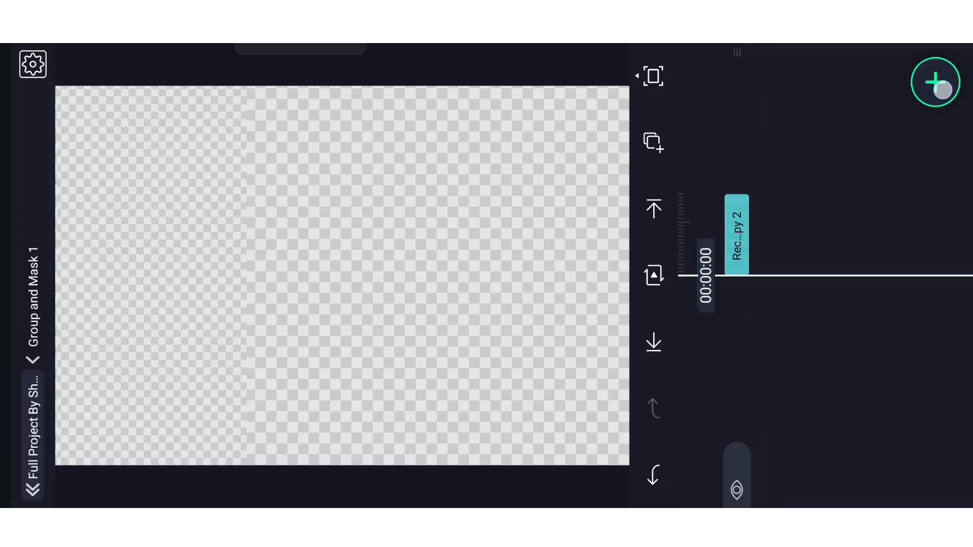
Add a woman's photo to Group and Mask 1, then enter Group and Mask 2
click(936, 81)
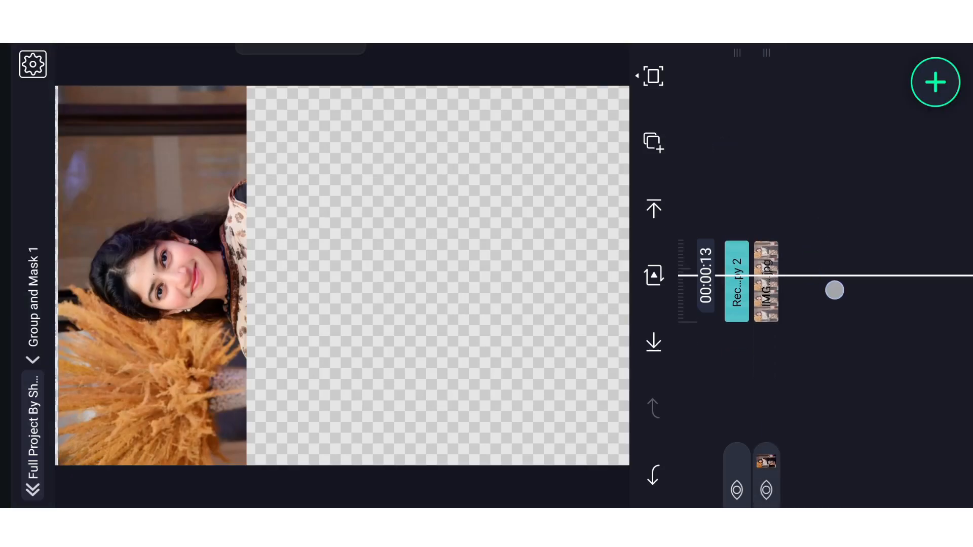
click(735, 282)
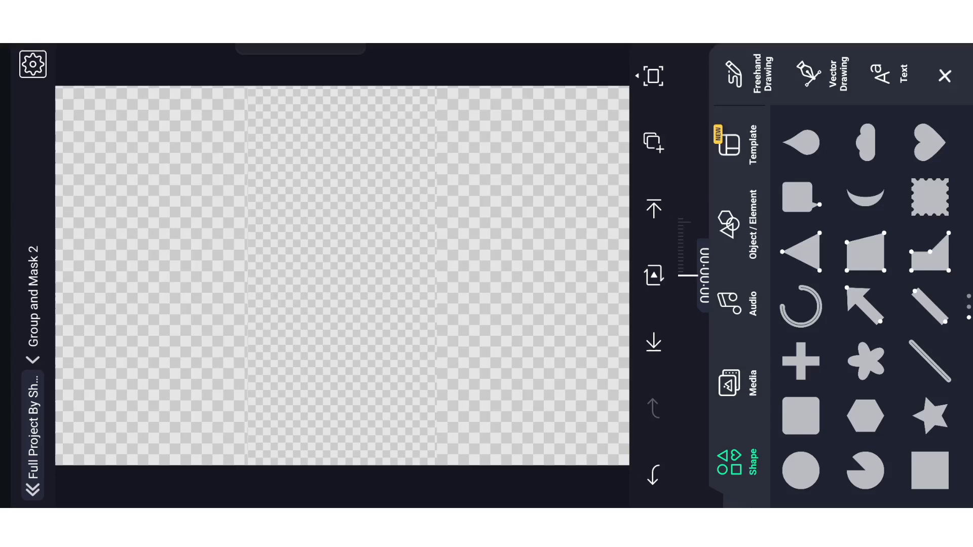
Add the floral saree photo to Group and Mask 2, then start adding media in Group and Mask 3
click(729, 384)
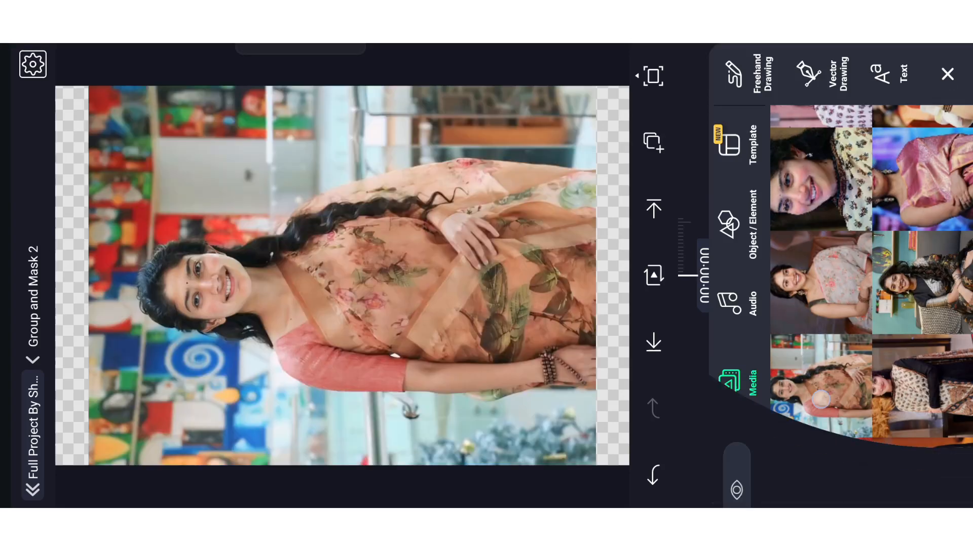
click(948, 74)
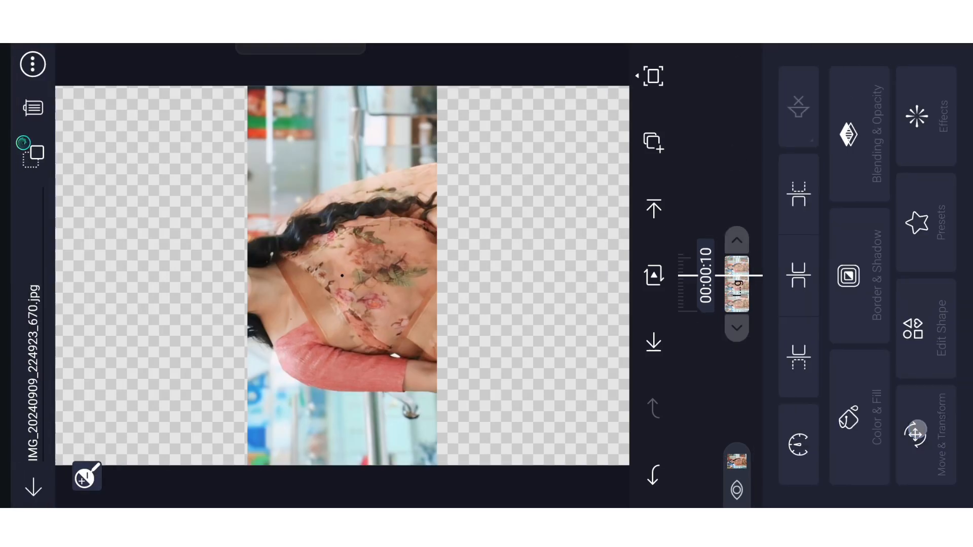
click(916, 431)
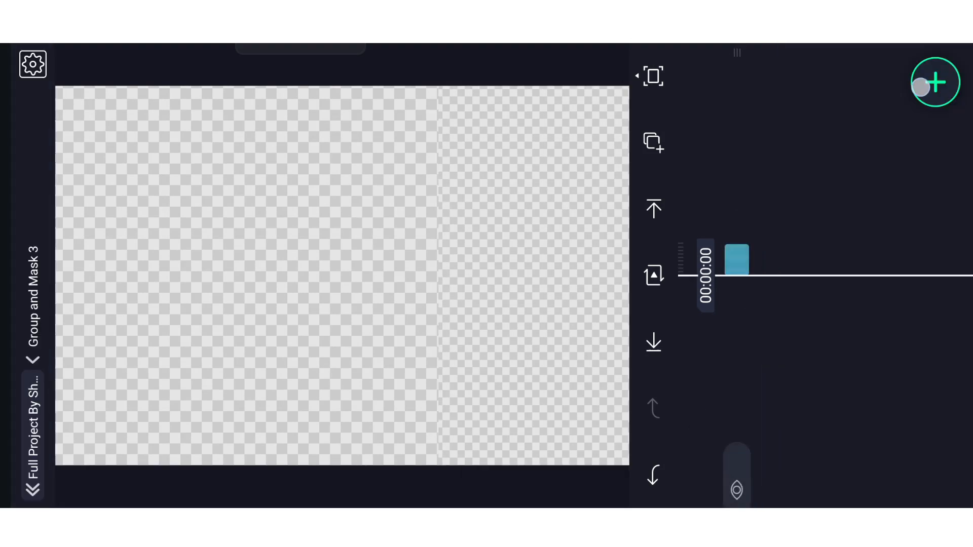
click(935, 81)
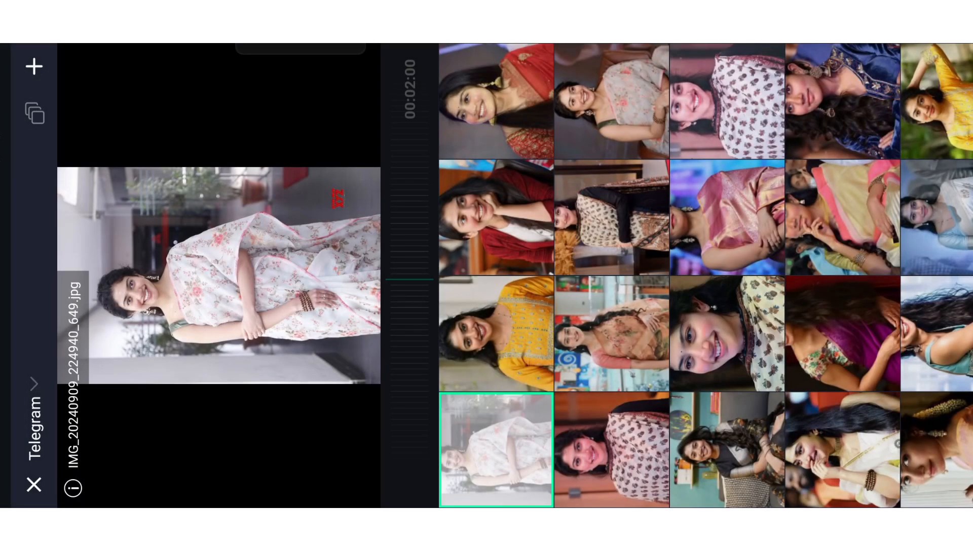
Select the white floral saree photo from the Telegram album
click(937, 217)
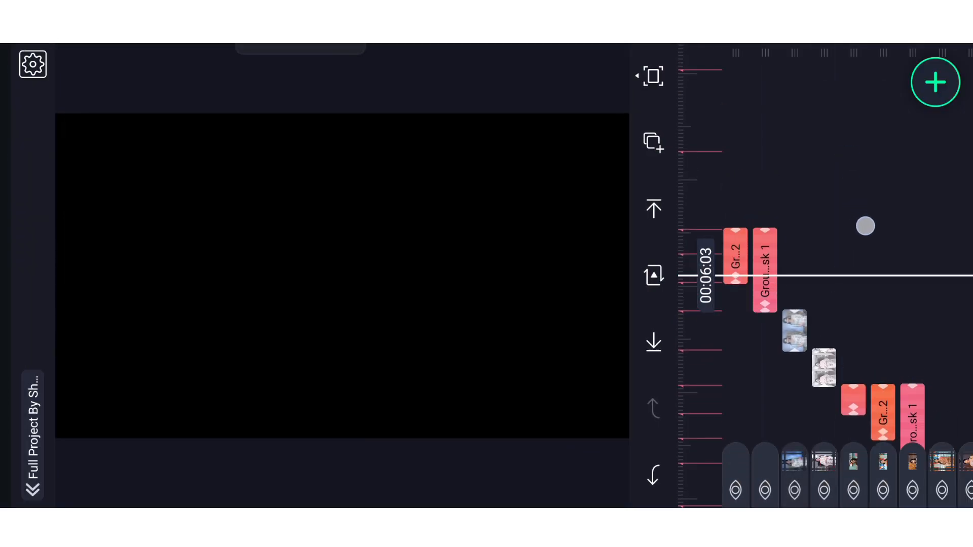
Add the white-saree woman's photo to Group and Mask 1, then enter Group and Mask 2
click(765, 273)
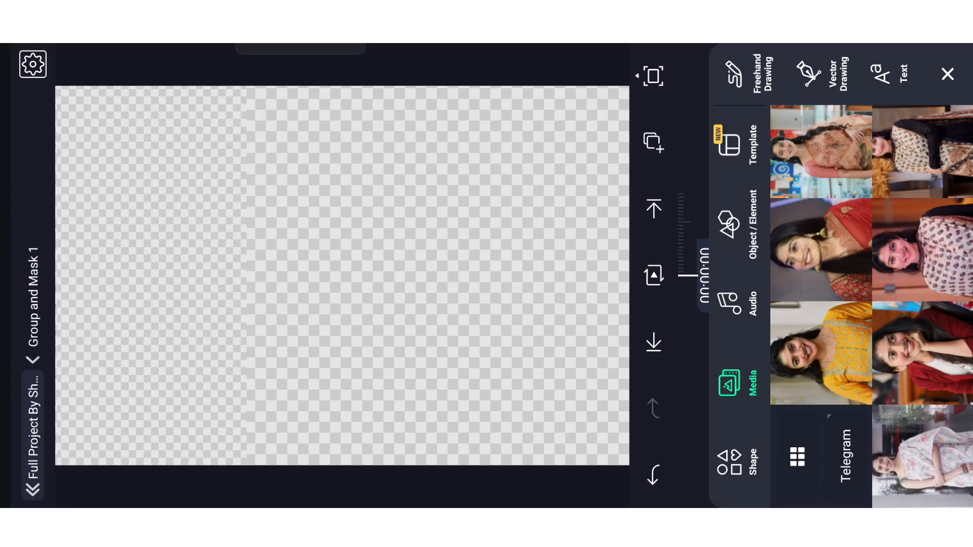
scroll(down, 3)
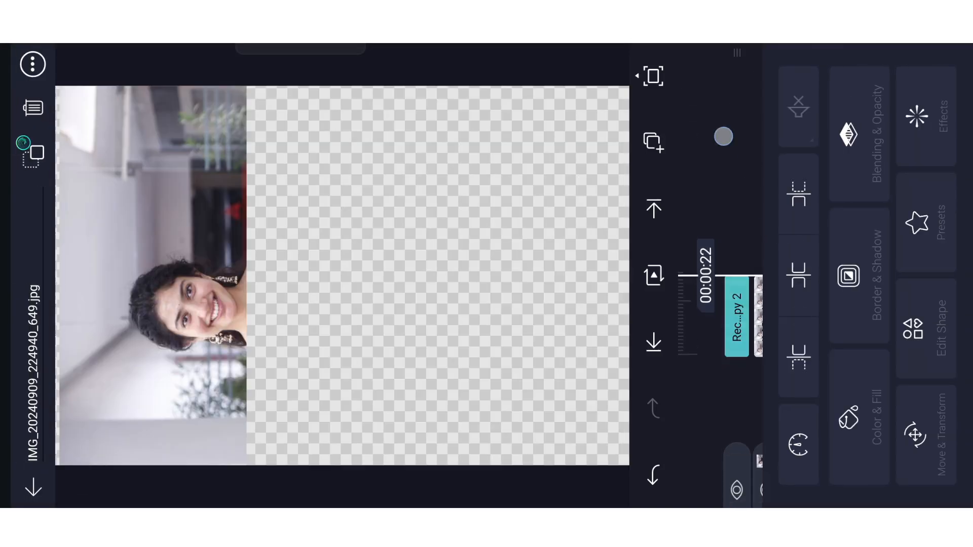
click(915, 434)
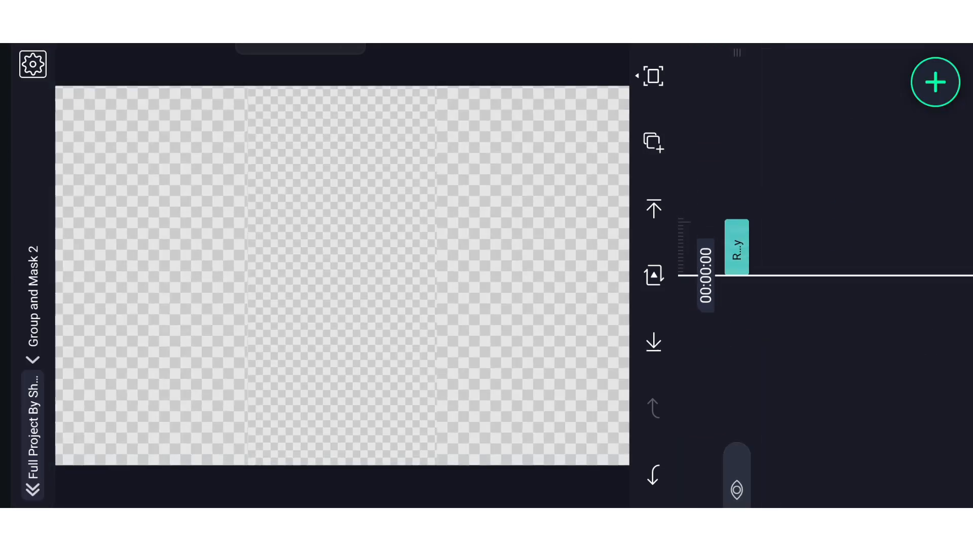
Add the yellow-outfit photo to Group and Mask 2 and shift her face into the middle strip
click(936, 81)
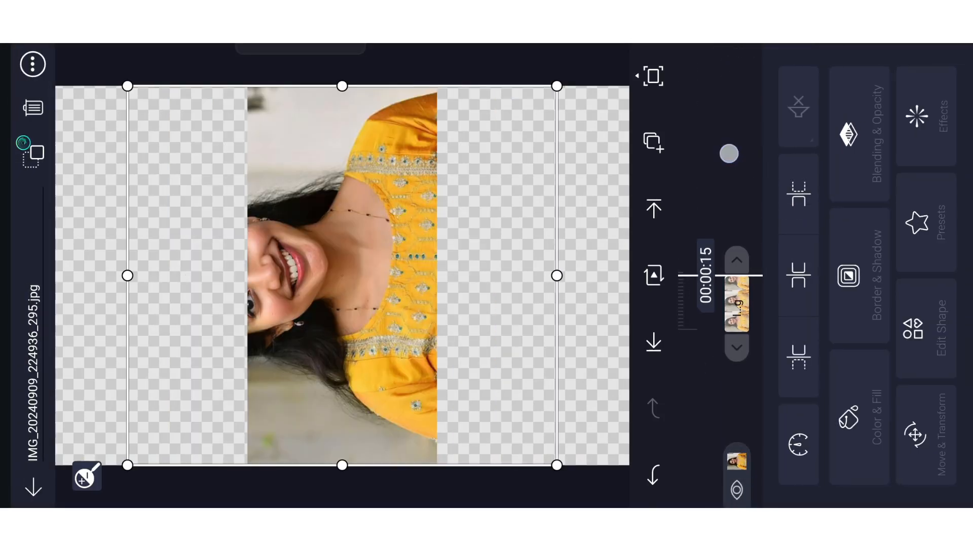
click(915, 434)
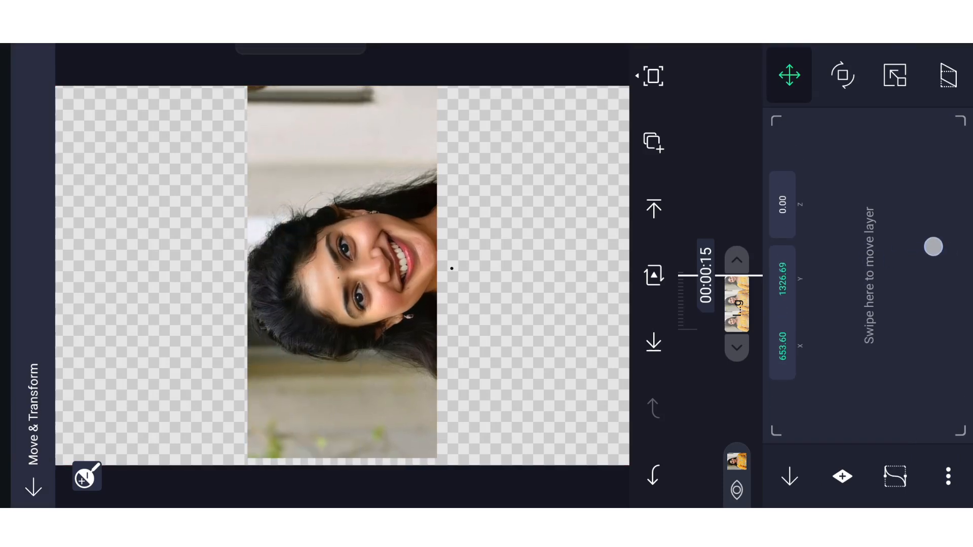
click(894, 75)
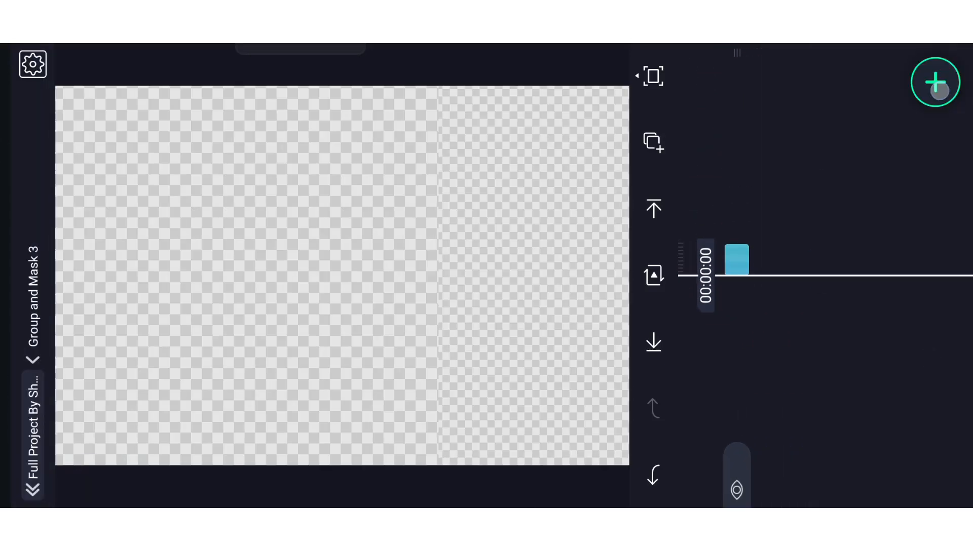
Add the yellow embroidered outfit photo to Group and Mask 3 and open its position controls
click(936, 81)
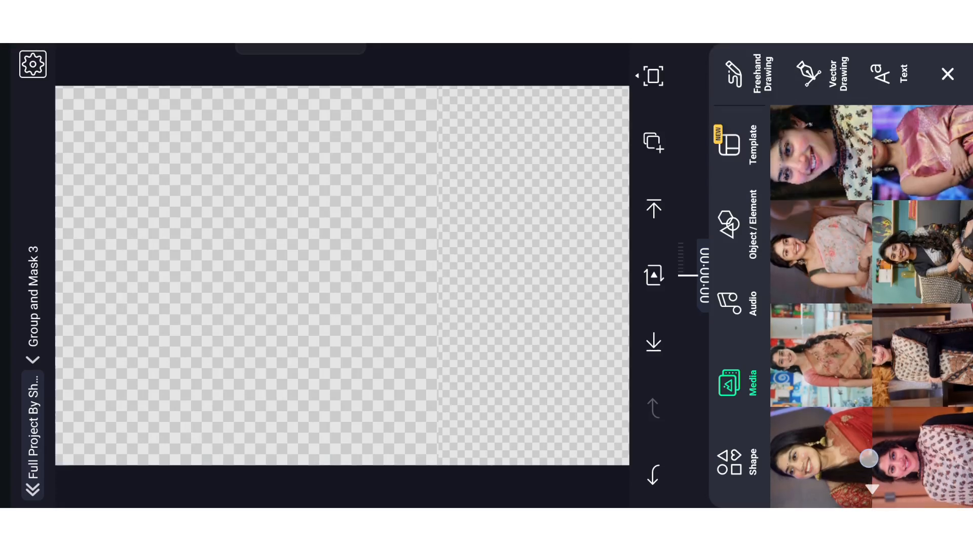
scroll(down, 3)
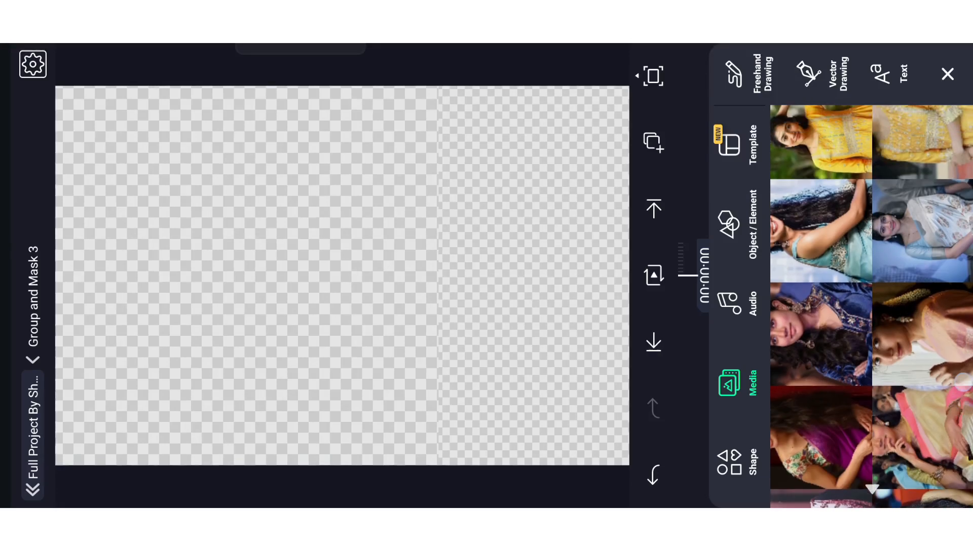
click(819, 142)
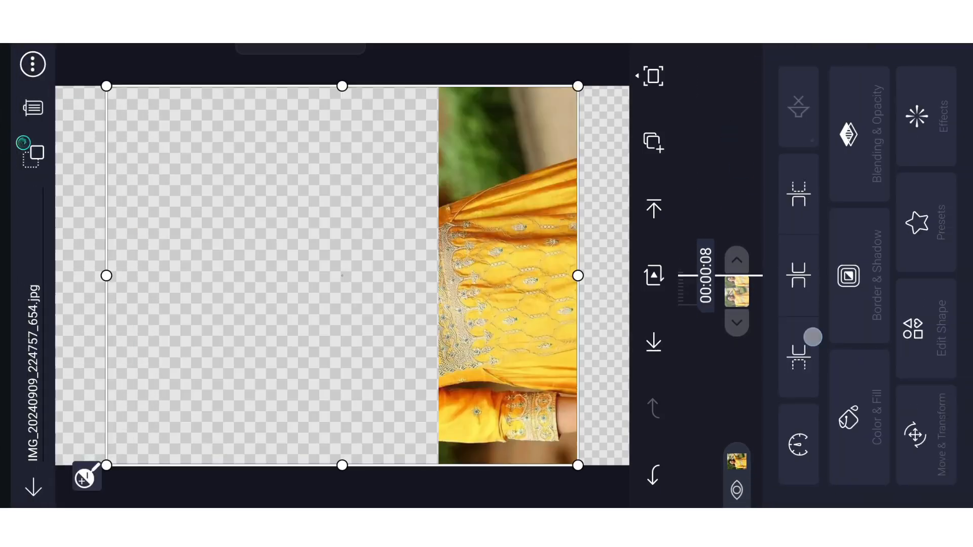
click(913, 435)
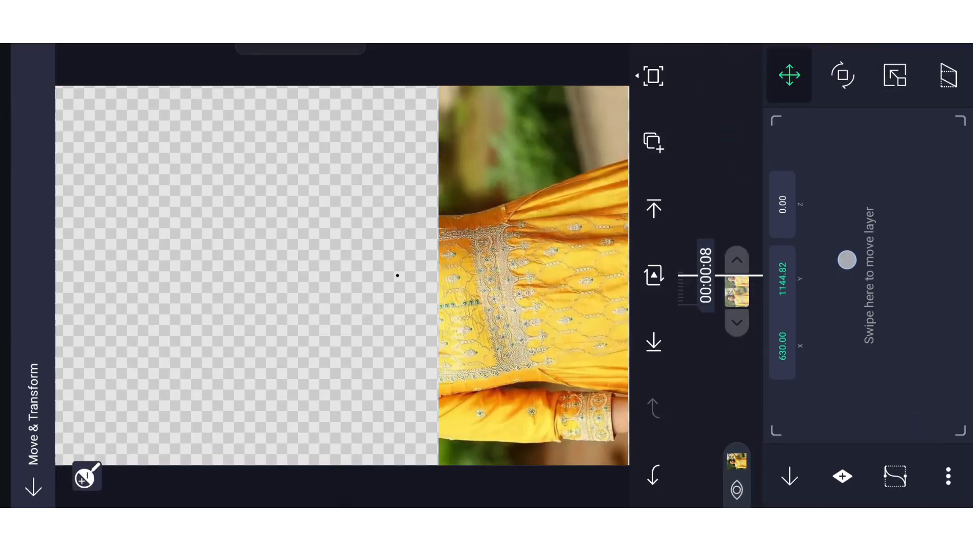